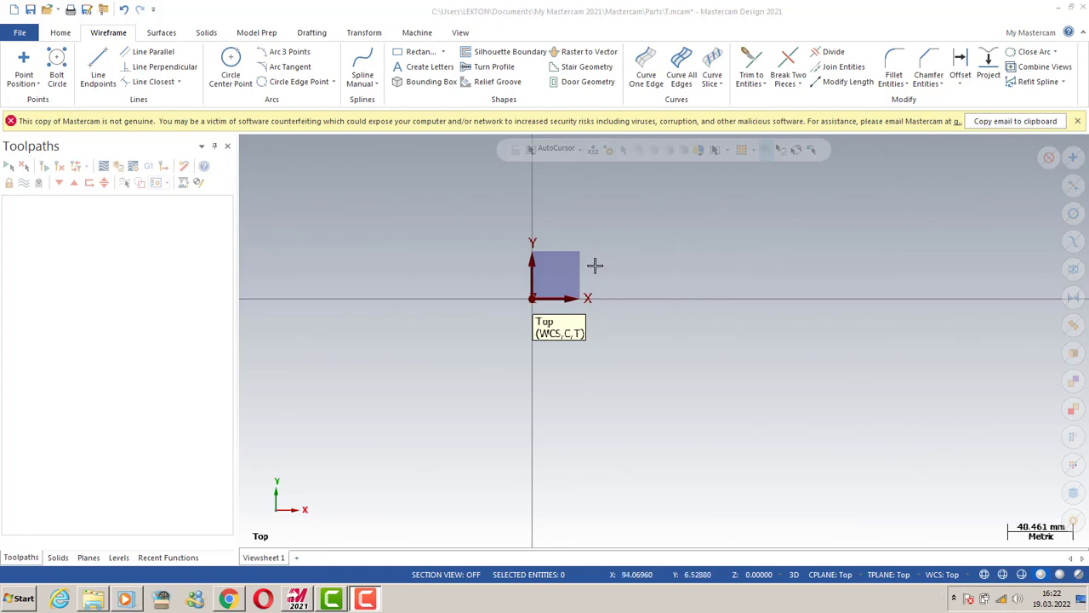
pyautogui.moveTo(97, 65)
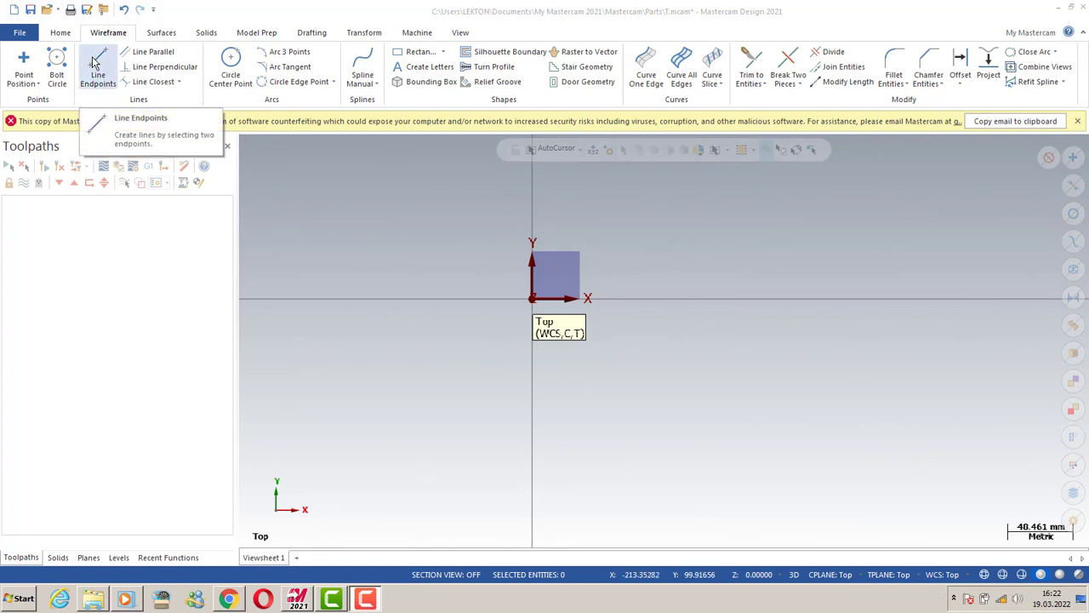
# Begin a Line Endpoints multi-line chain with its first point at 25, 10
pyautogui.click(97, 68)
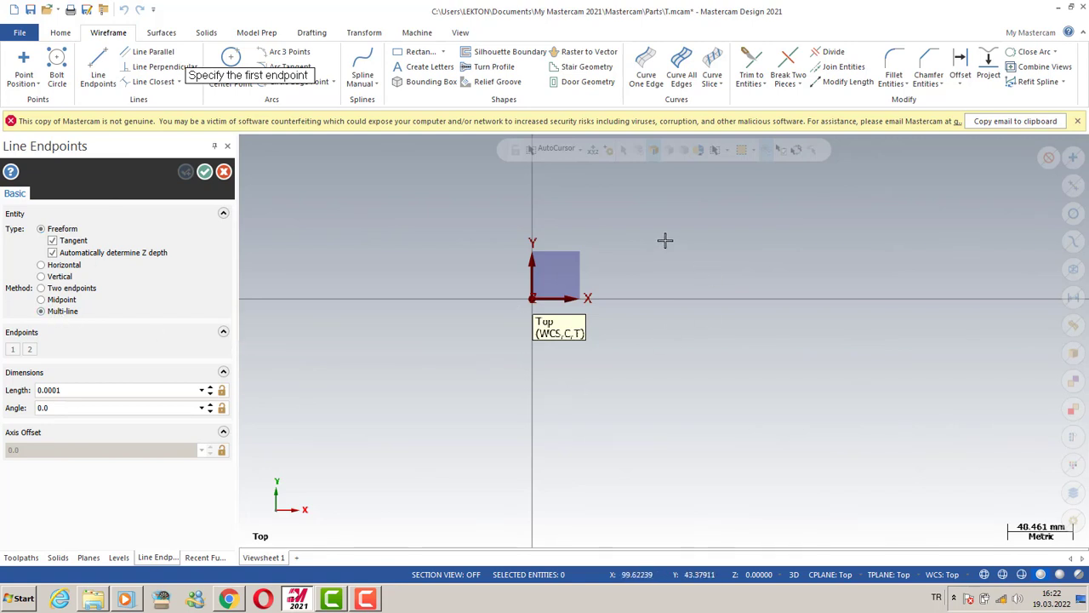
pyautogui.moveTo(655, 245)
pyautogui.write('X')
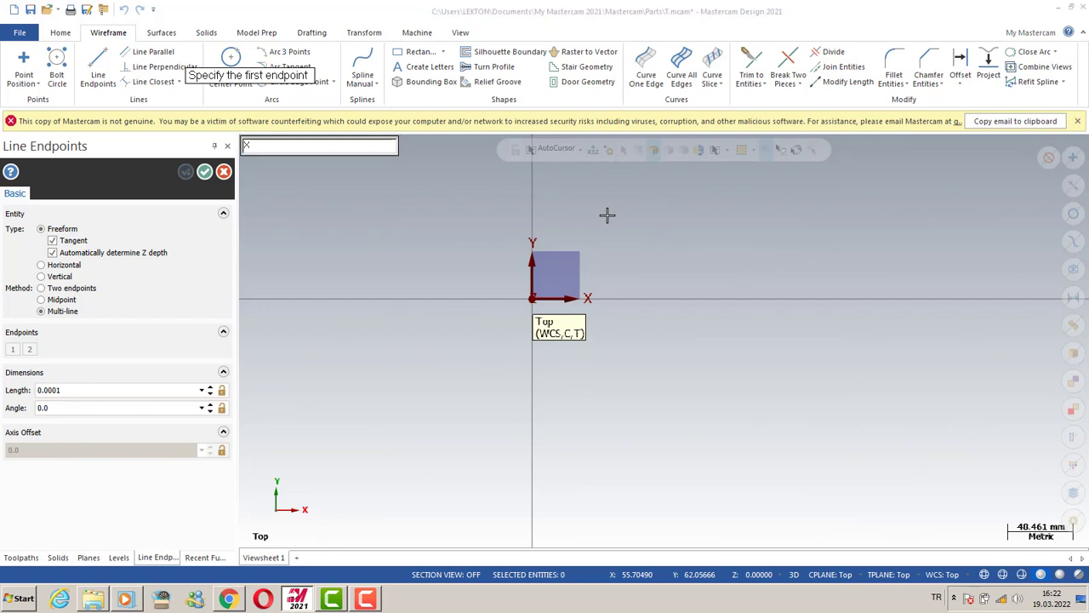
pyautogui.write('25Y')
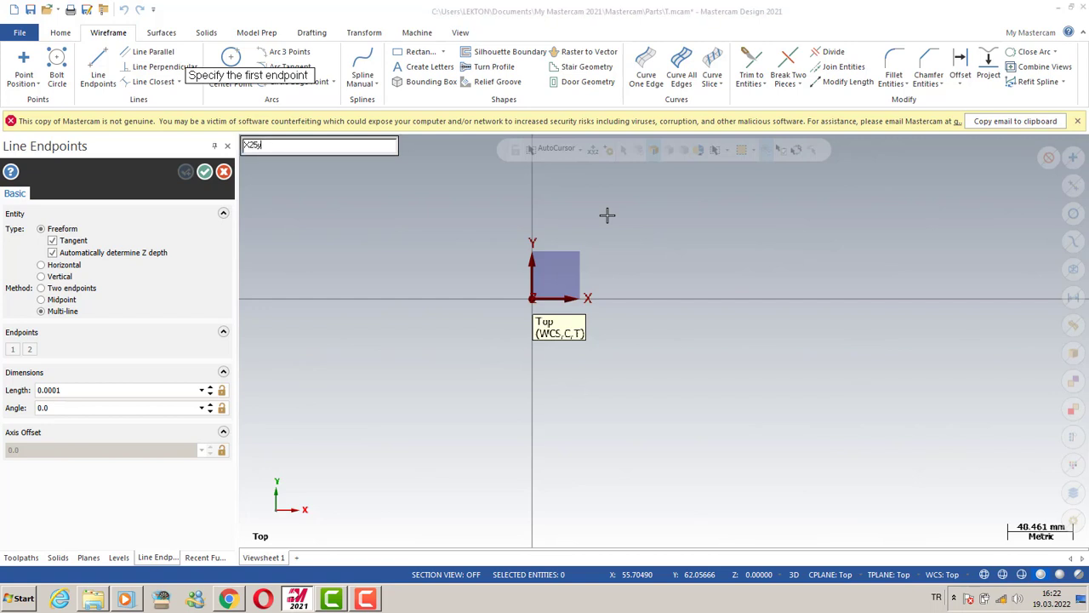
pyautogui.write('10')
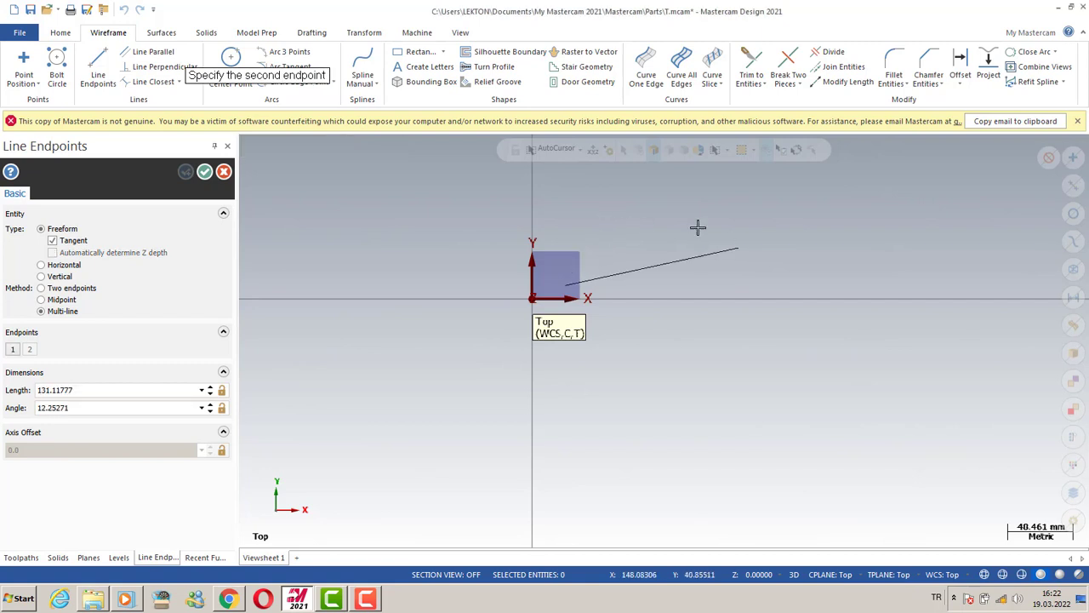
pyautogui.moveTo(630, 214)
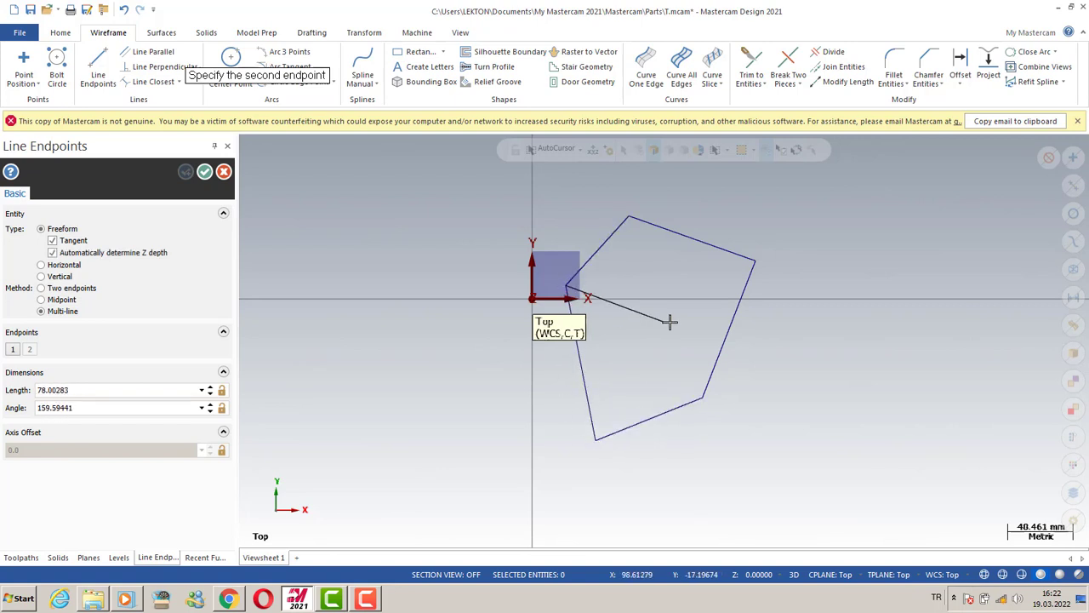
pyautogui.moveTo(670, 326)
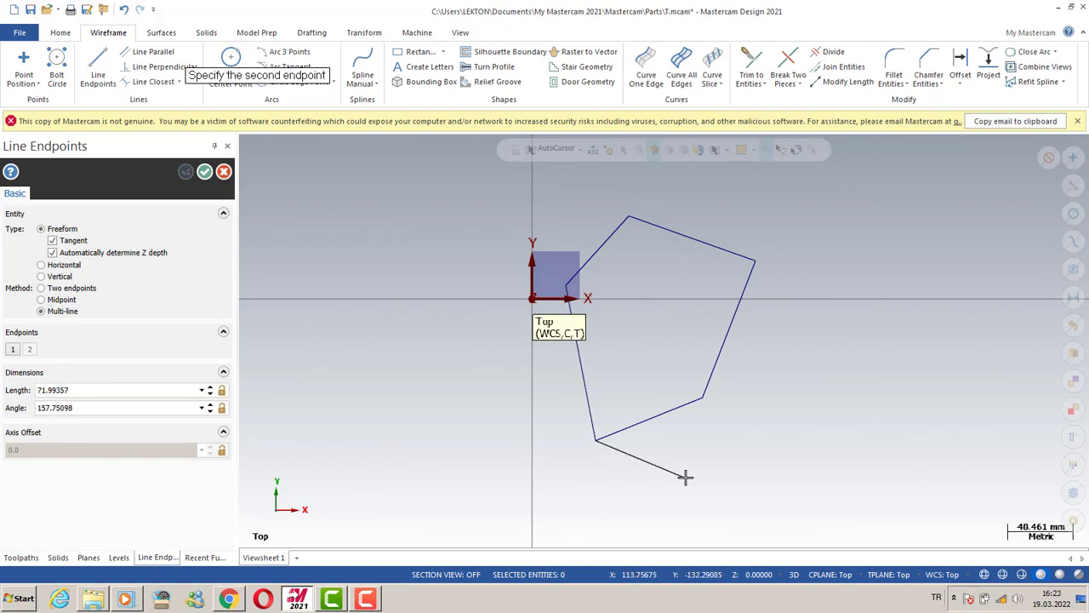
# Constrain the next segment of the freeform outline to horizontal
pyautogui.click(41, 265)
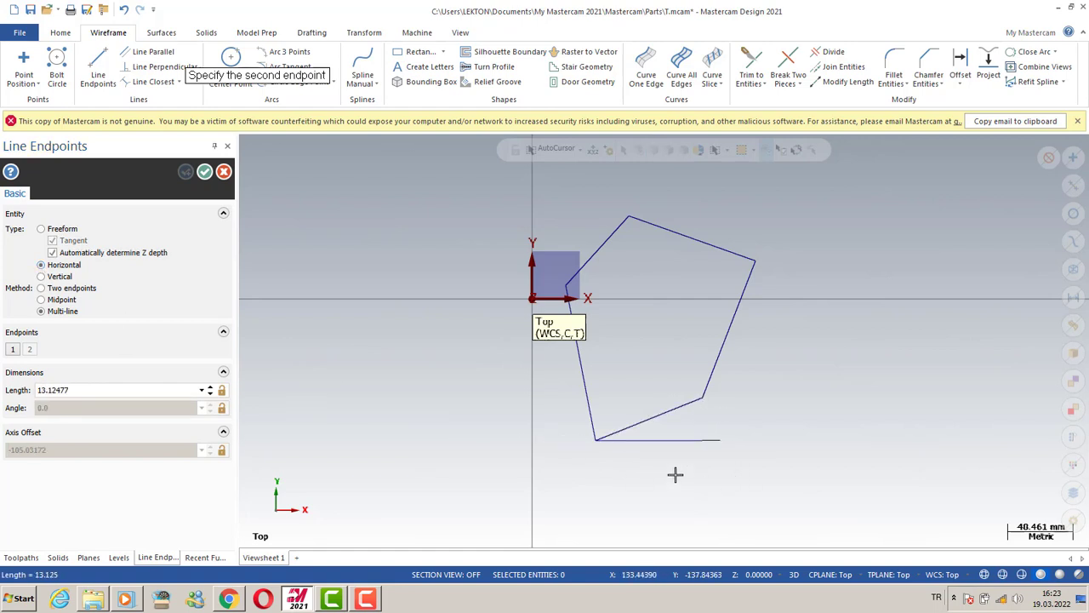
# Place the end of the horizontal bottom segment of the shape
pyautogui.click(41, 276)
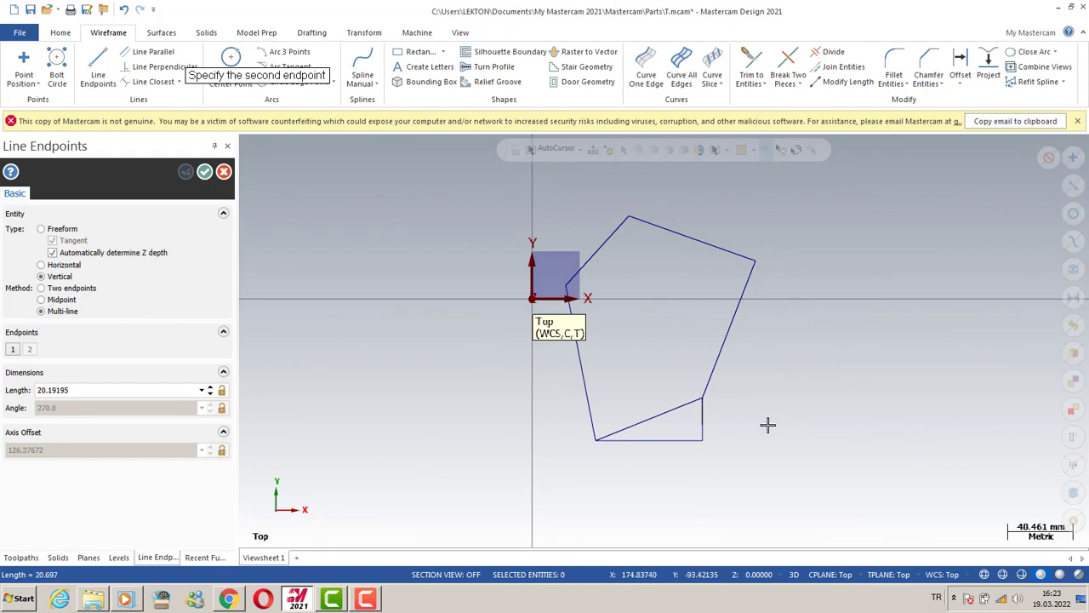
pyautogui.moveTo(711, 405)
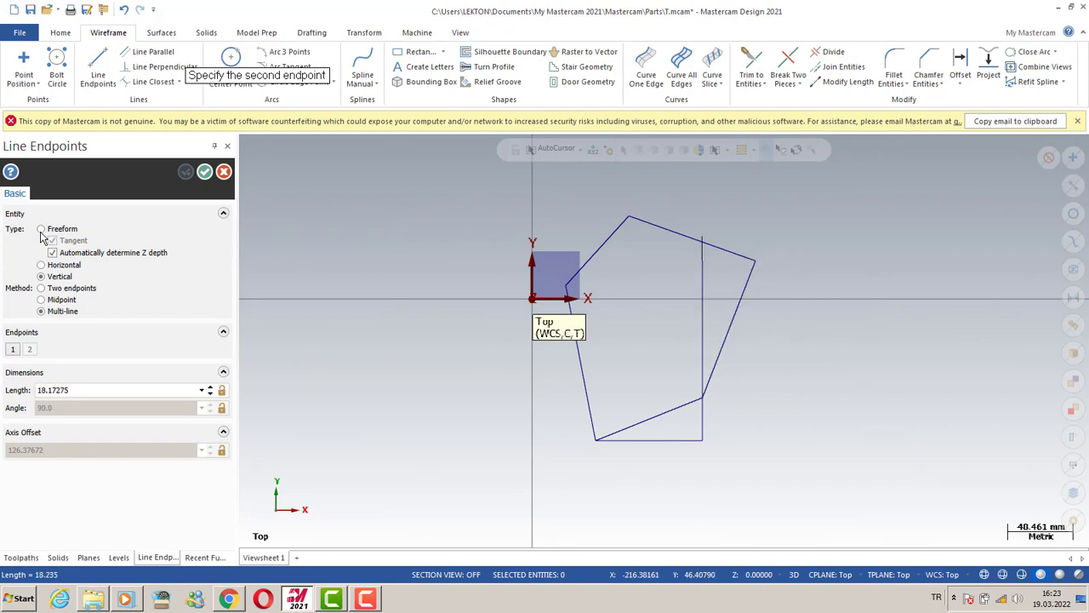
# Add a freeform segment and a short horizontal segment along the right side
pyautogui.click(41, 228)
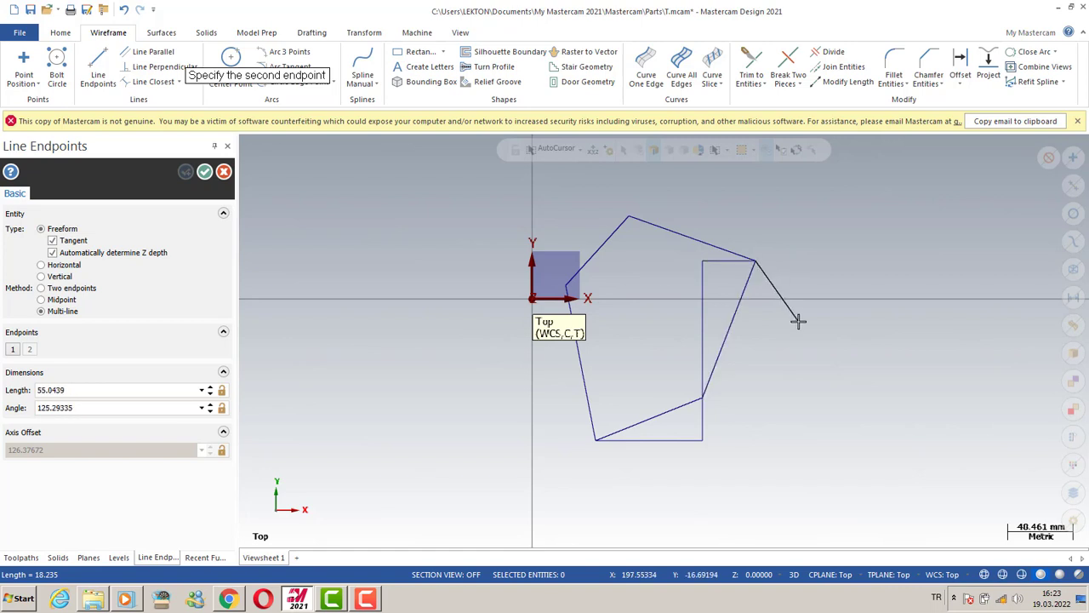
pyautogui.click(798, 320)
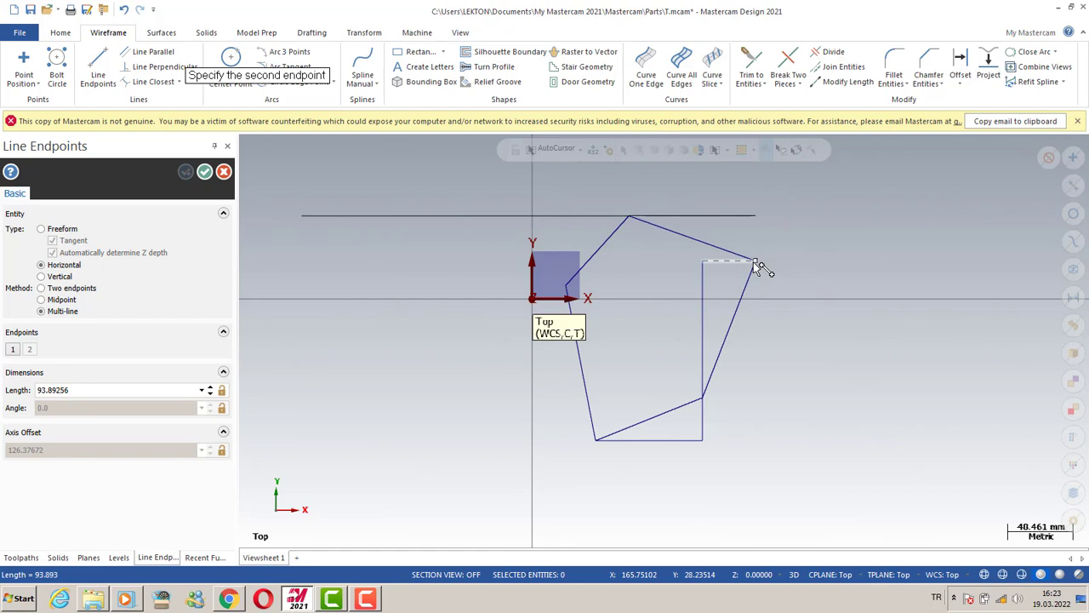
pyautogui.click(40, 275)
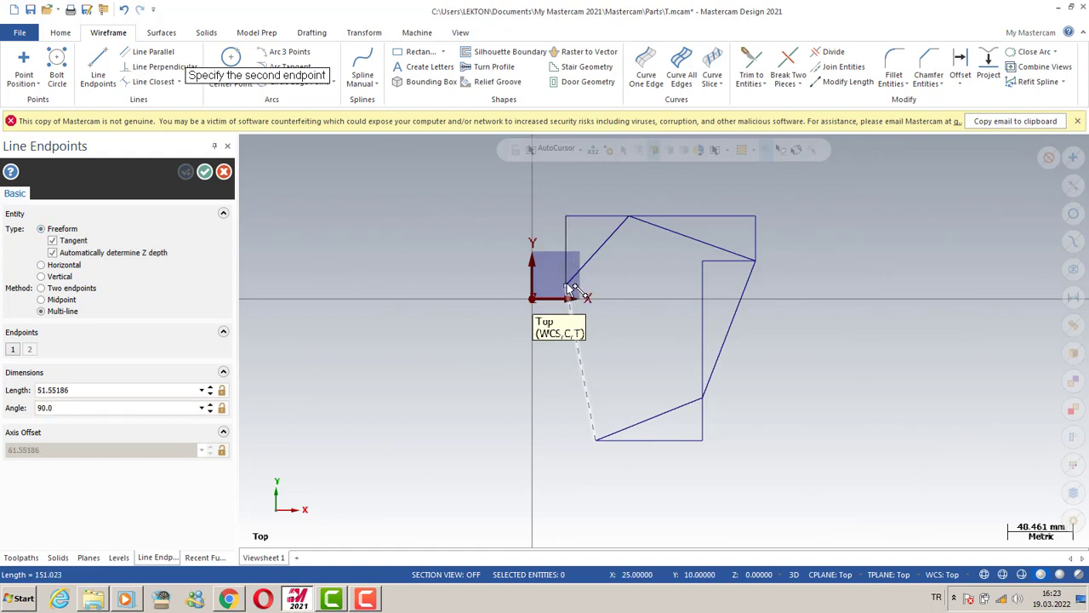
pyautogui.moveTo(553, 385)
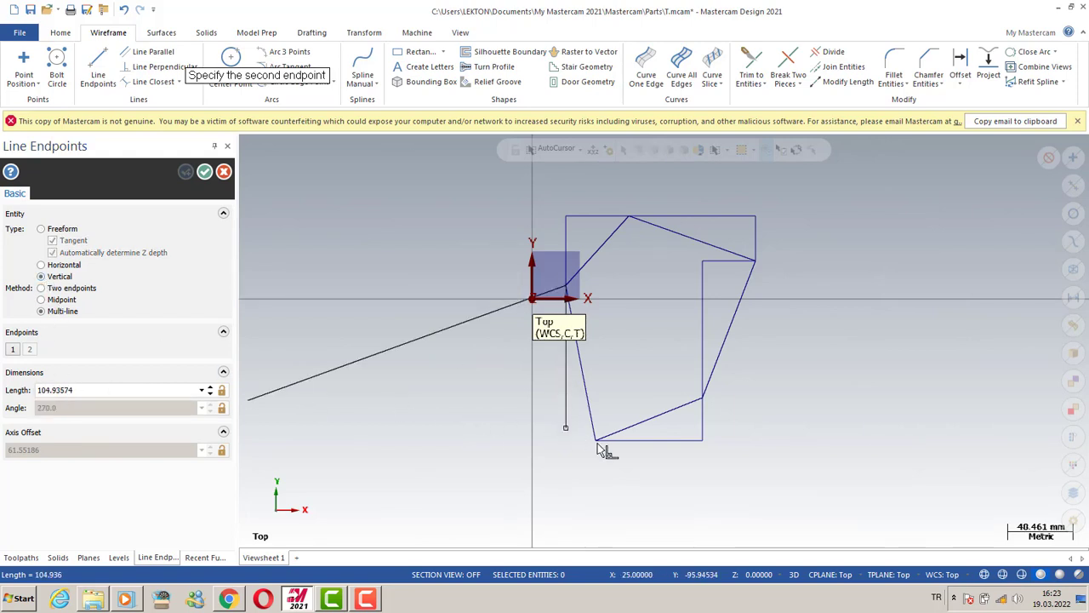
# Drop the vertical left edge to the bottom and finish the line chain
pyautogui.click(41, 228)
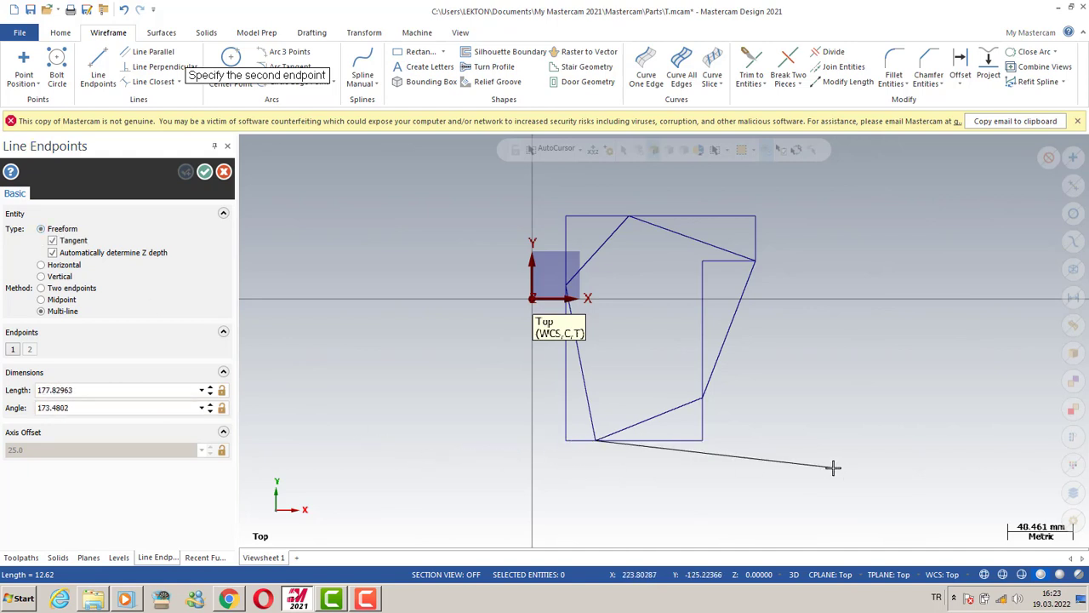
pyautogui.click(832, 467)
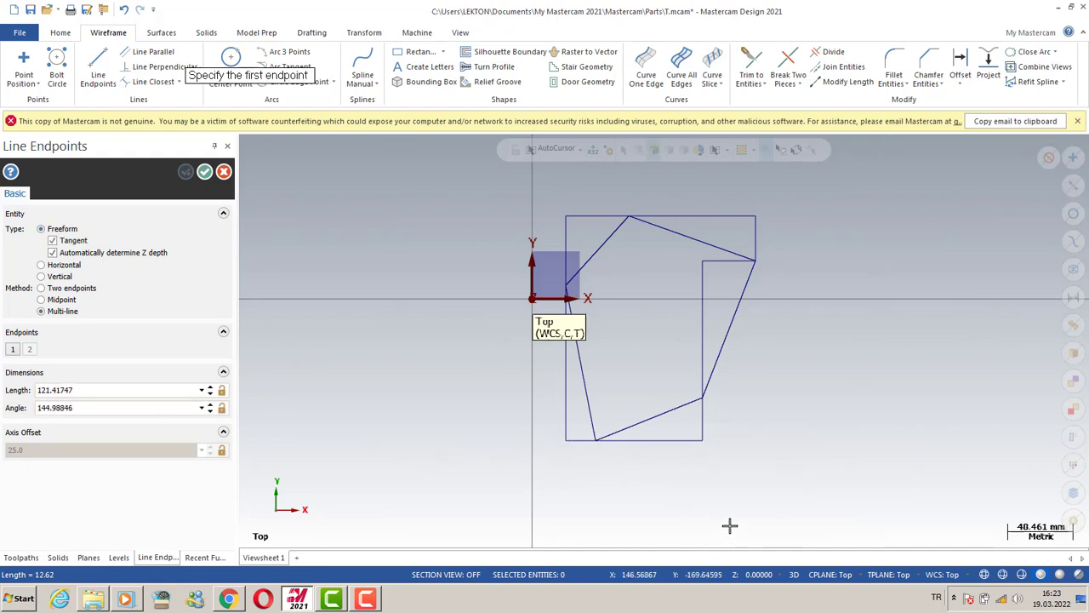